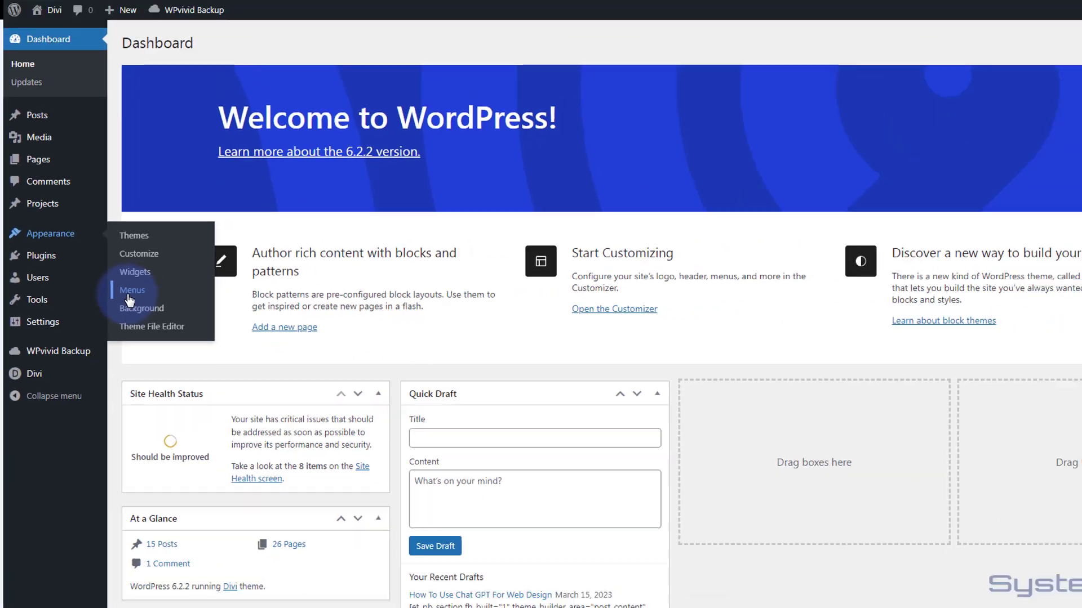
Open Appearance > Menus with the 'top custom' menu loaded.
left_click(132, 290)
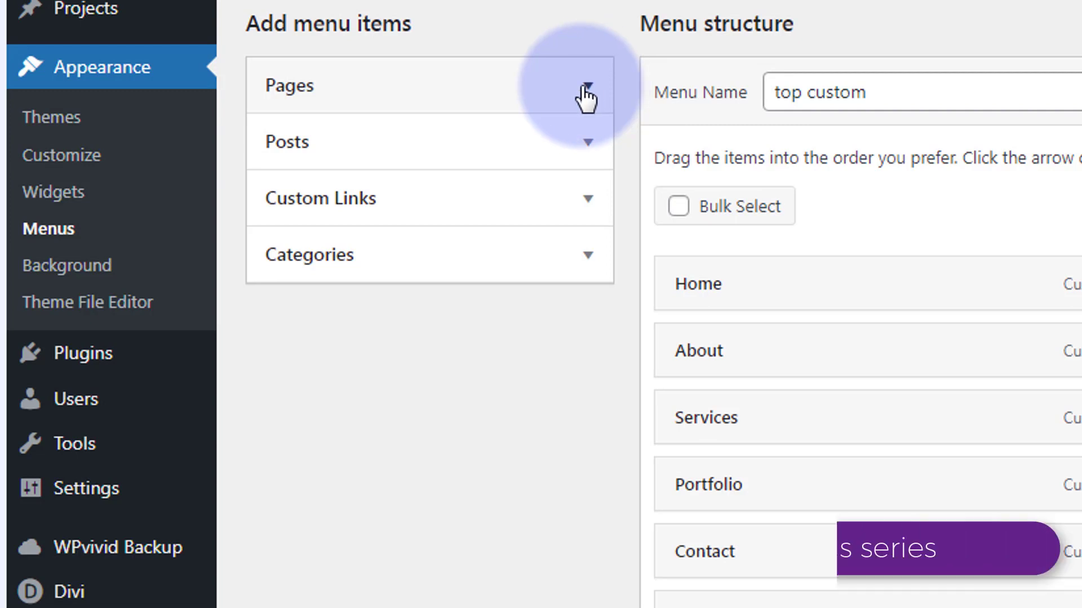
Add a custom link with the blog URL and link text 'My Blog' to the menu.
left_click(428, 199)
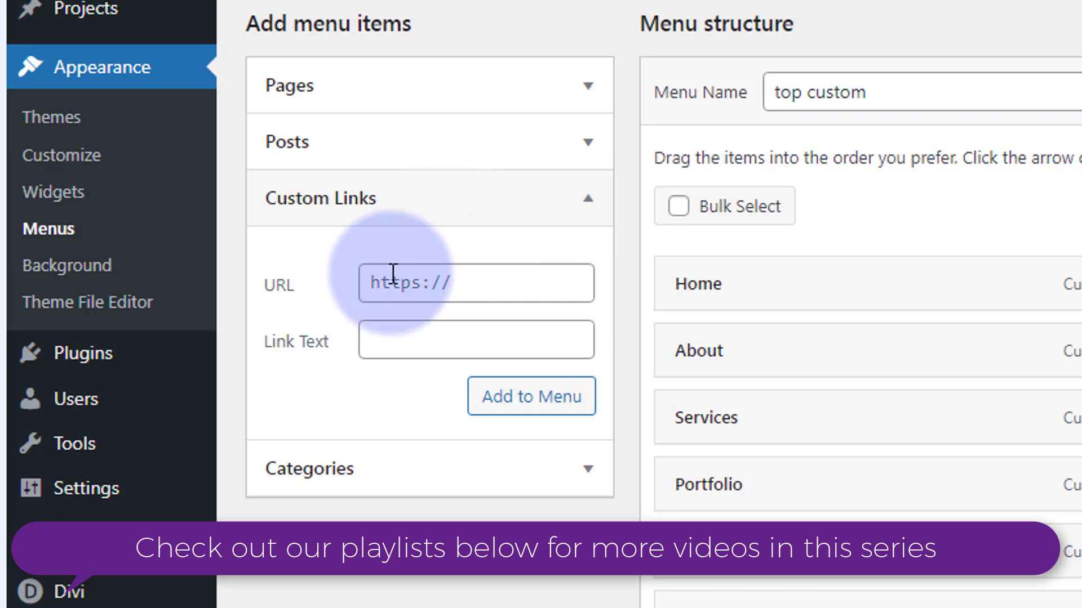
left_click(476, 283)
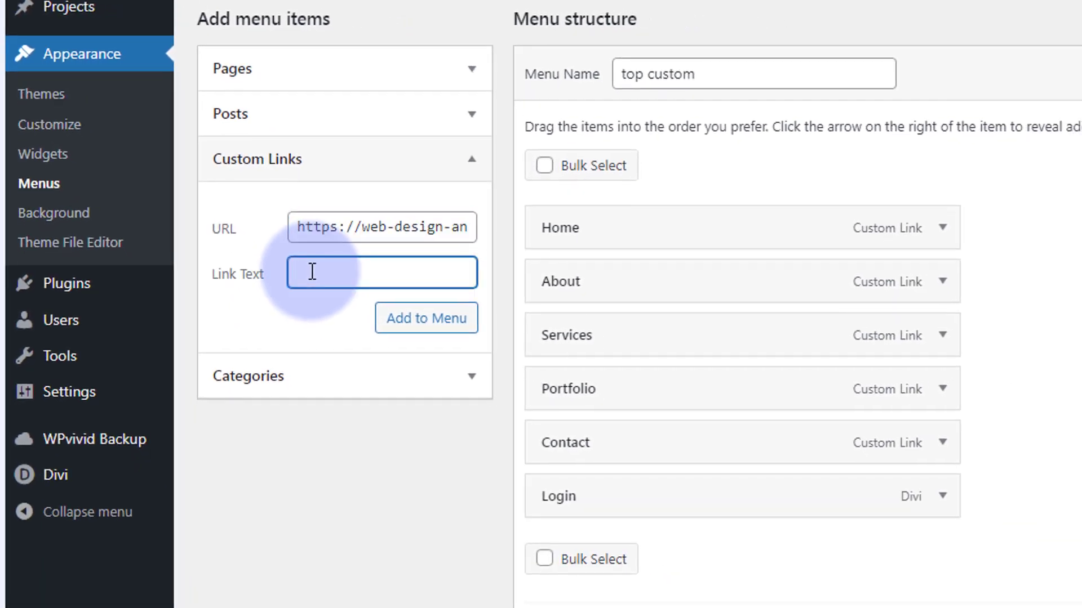
type("My Blog")
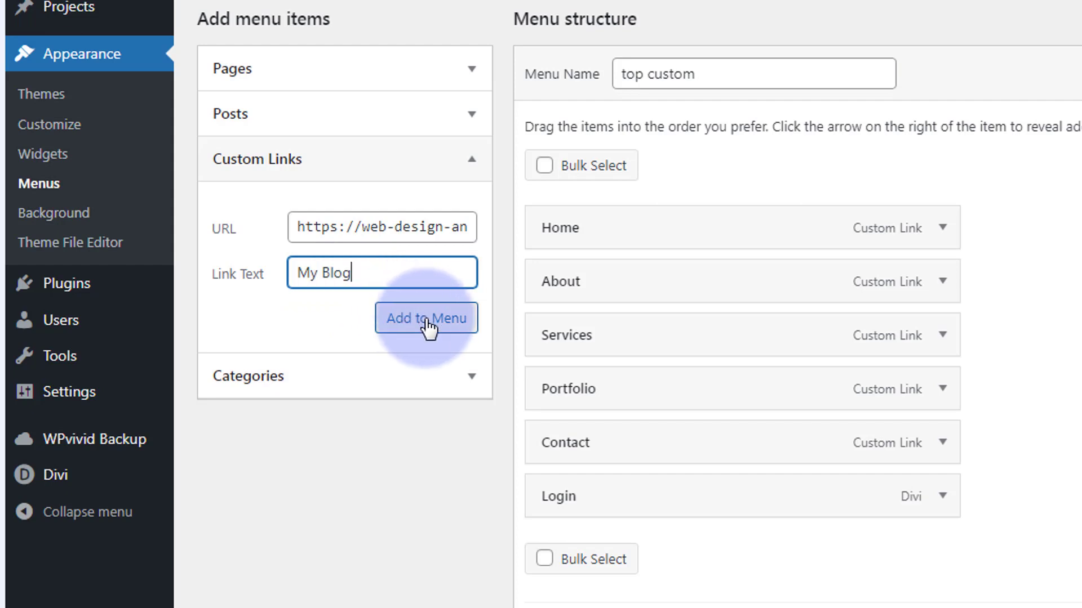
left_click(426, 318)
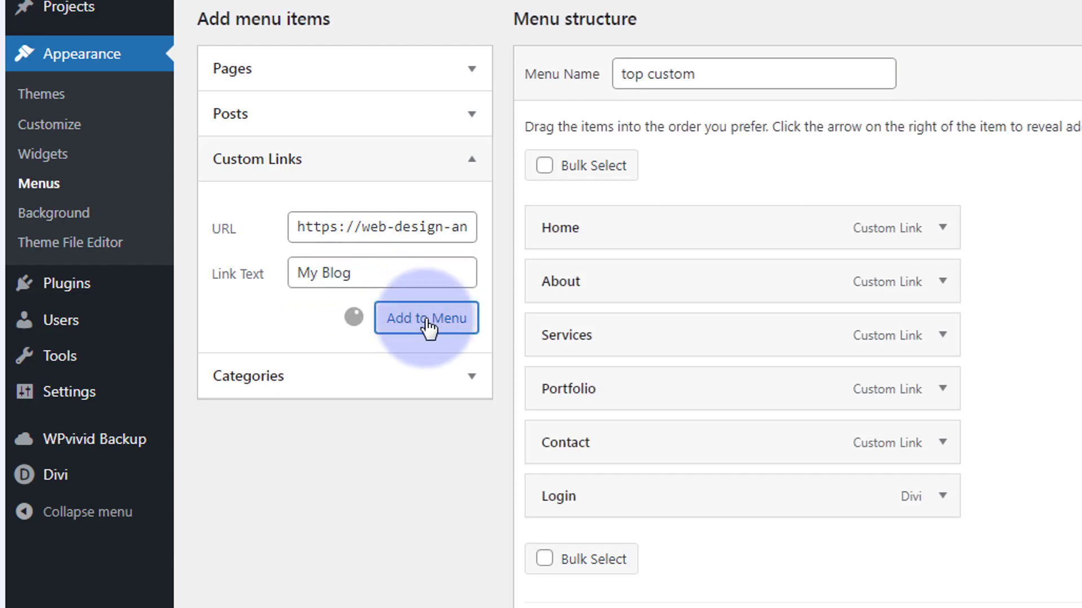
left_click(426, 318)
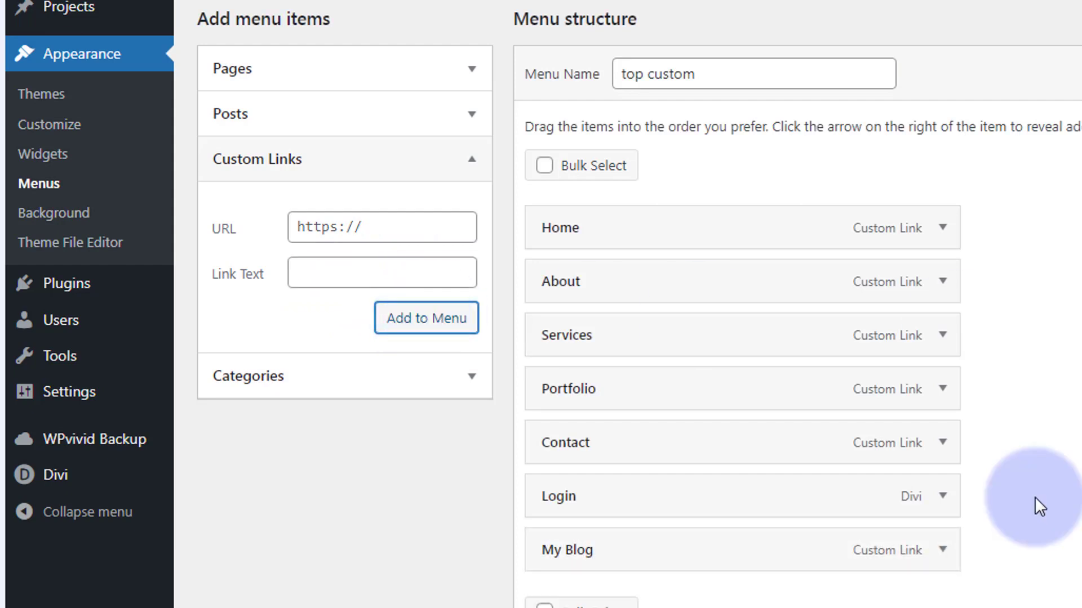
Scroll down to the My Blog item at the bottom of the menu structure.
scroll("down", 3)
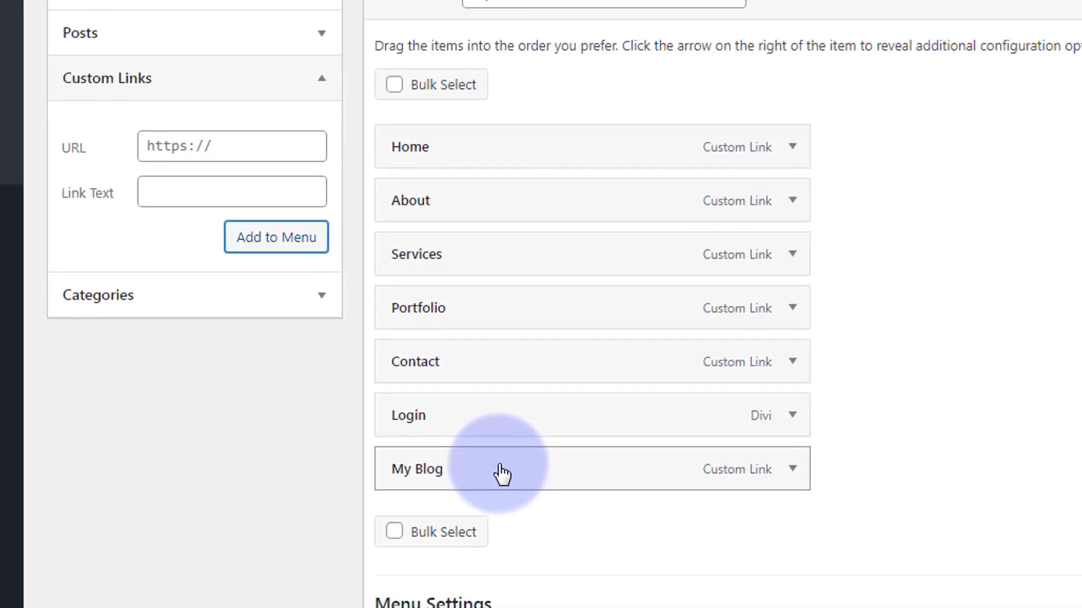
scroll("down", 3)
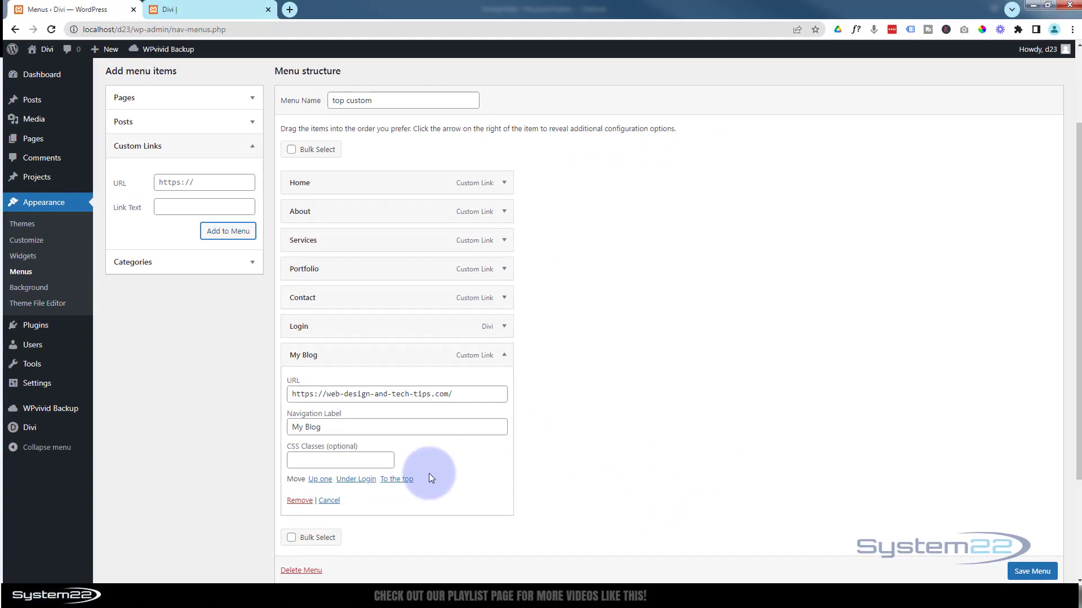
mouse_move(383, 501)
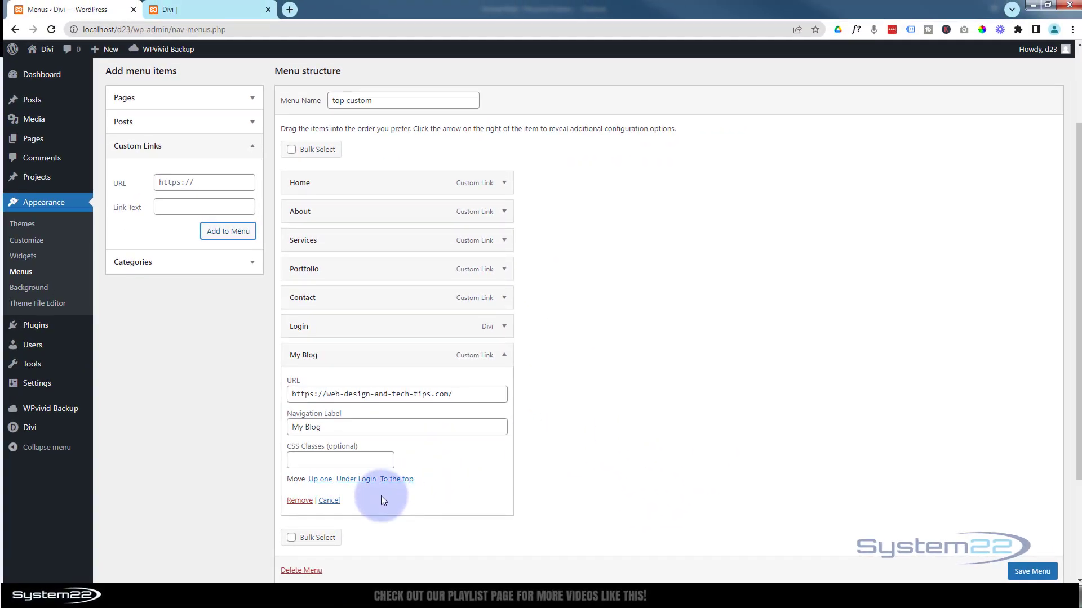
mouse_move(901, 119)
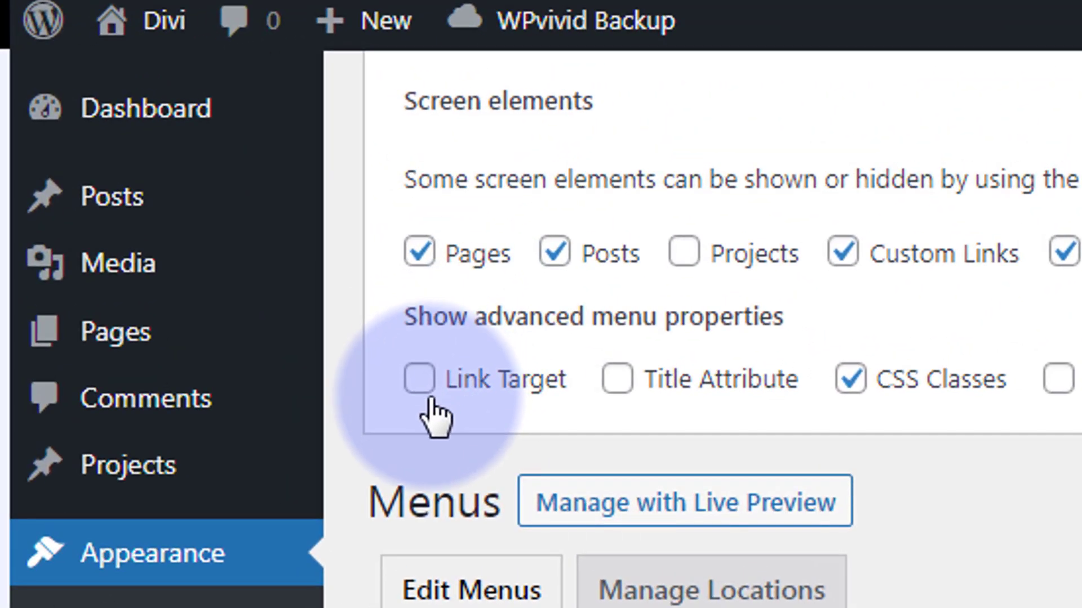
Enable the Link Target advanced property in Screen Options.
left_click(420, 379)
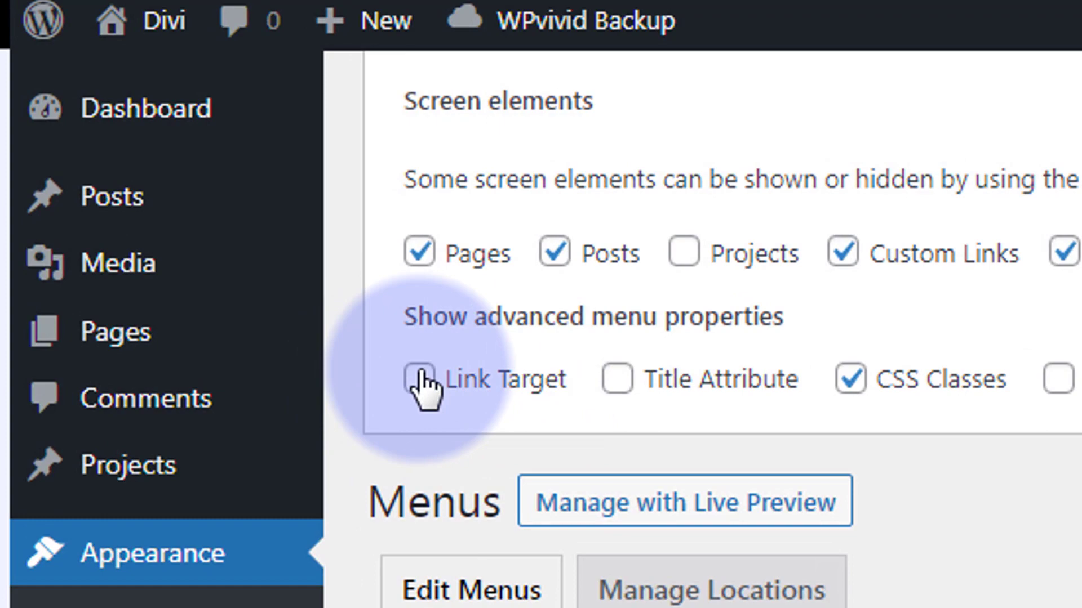
left_click(421, 384)
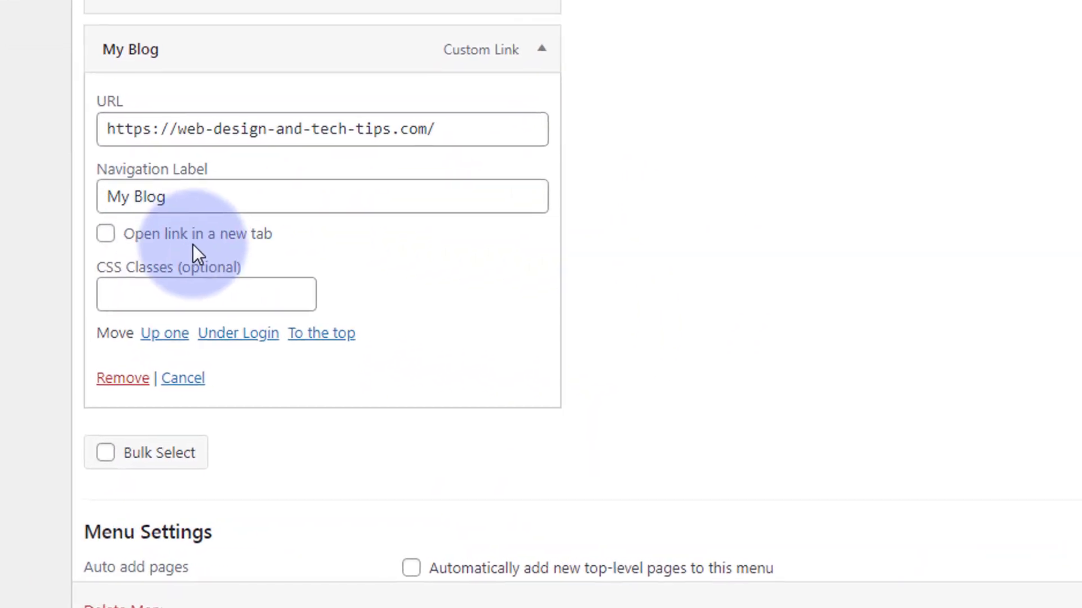
Set My Blog to open in a new tab, save the menu, and view the site.
scroll("down", 3)
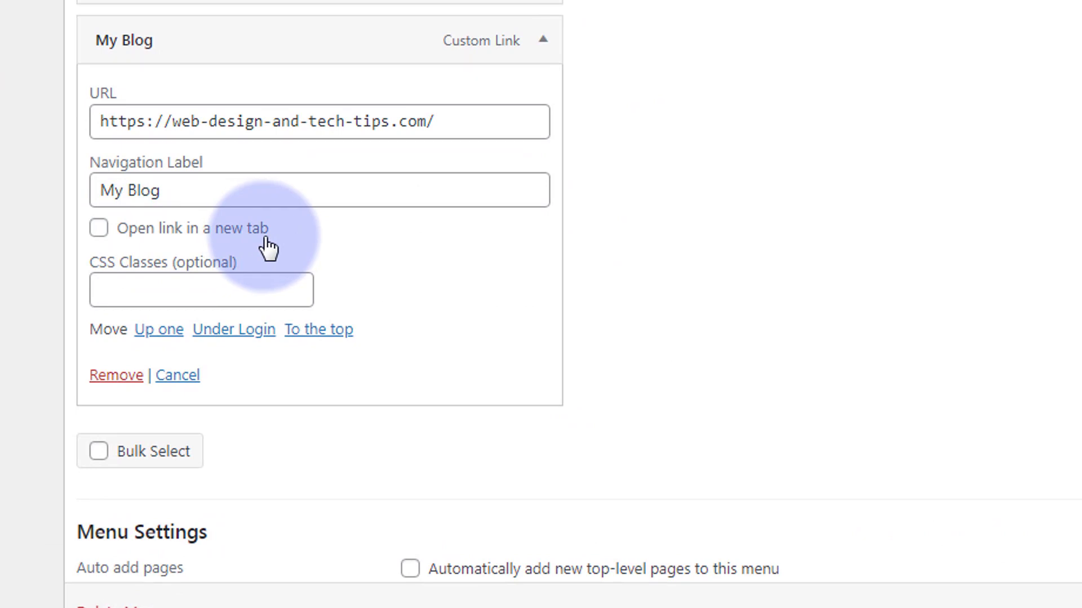
left_click(99, 228)
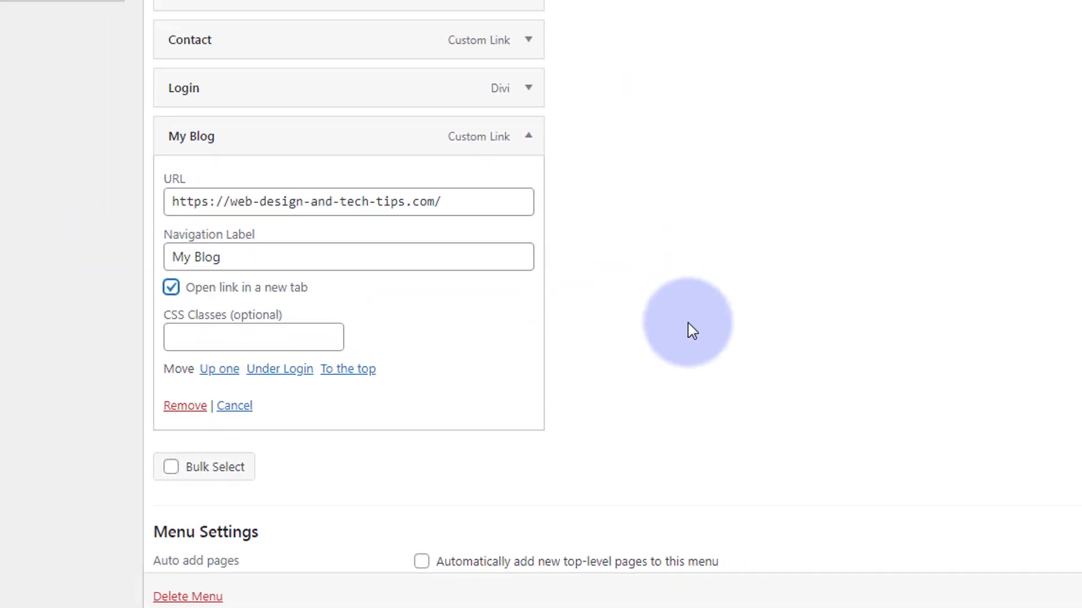
left_click(1031, 572)
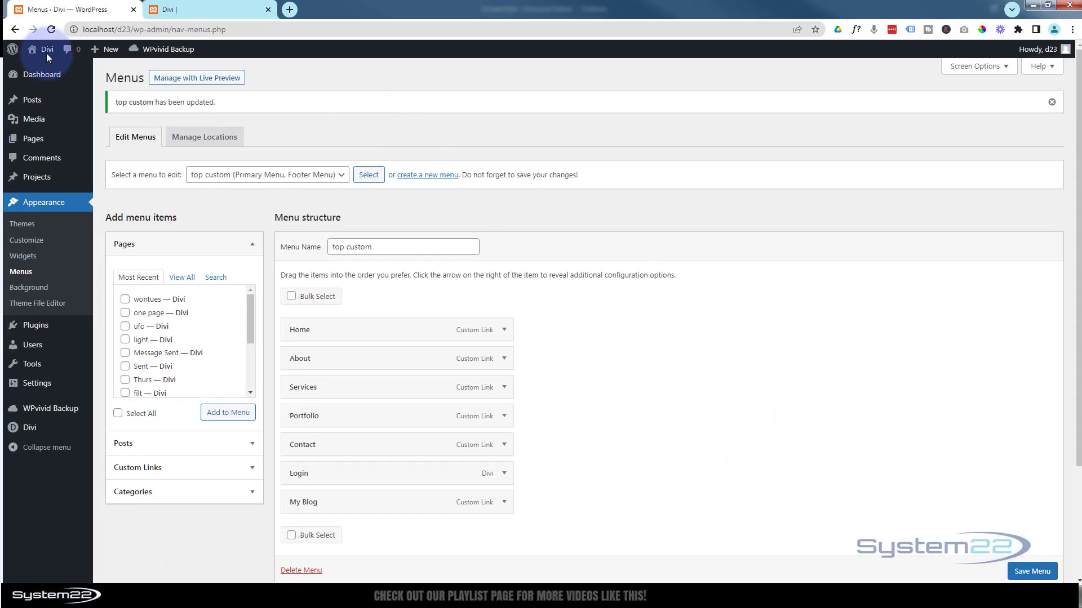
left_click(42, 68)
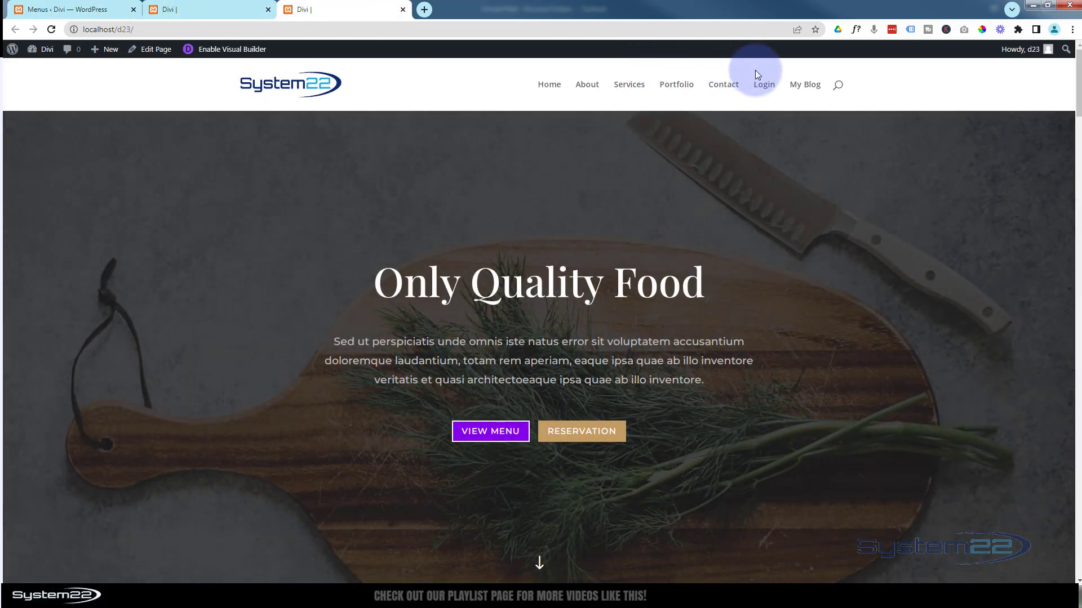
mouse_move(804, 83)
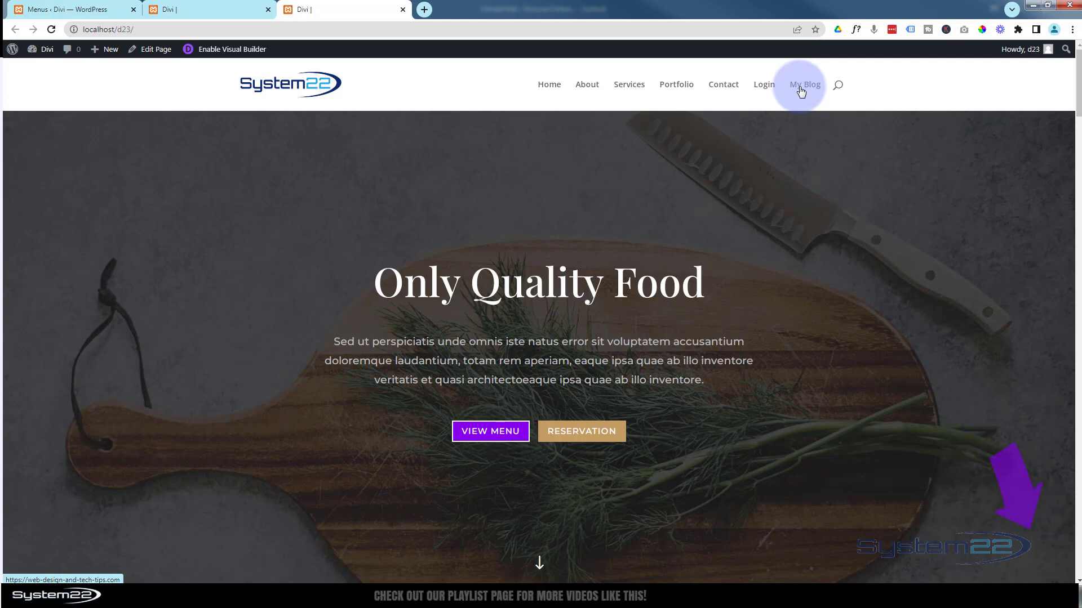
Click My Blog in the Divi header to confirm the blog opens in a new tab.
left_click(804, 84)
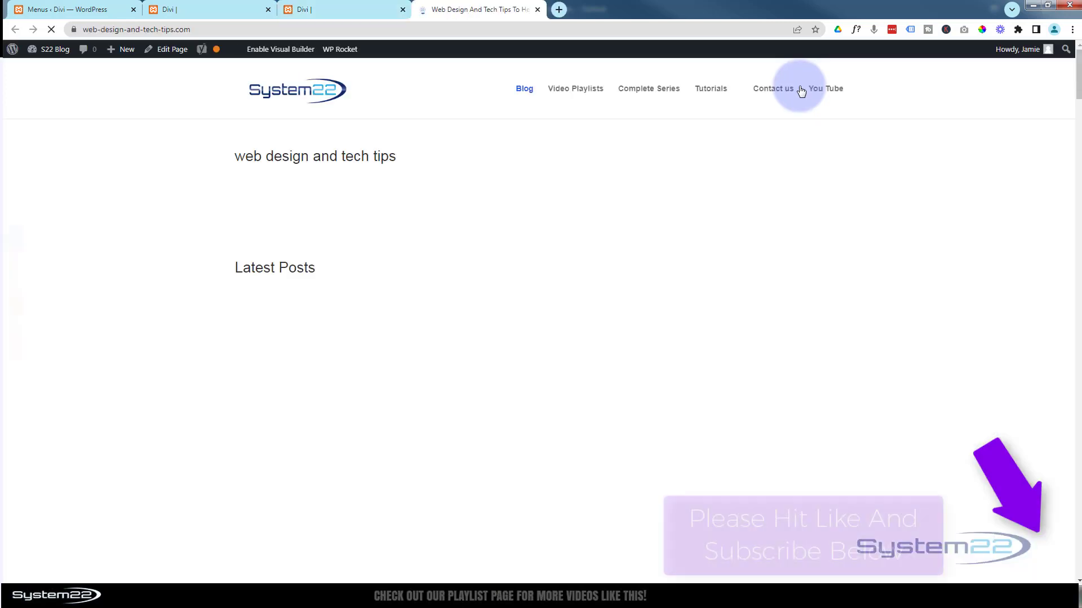